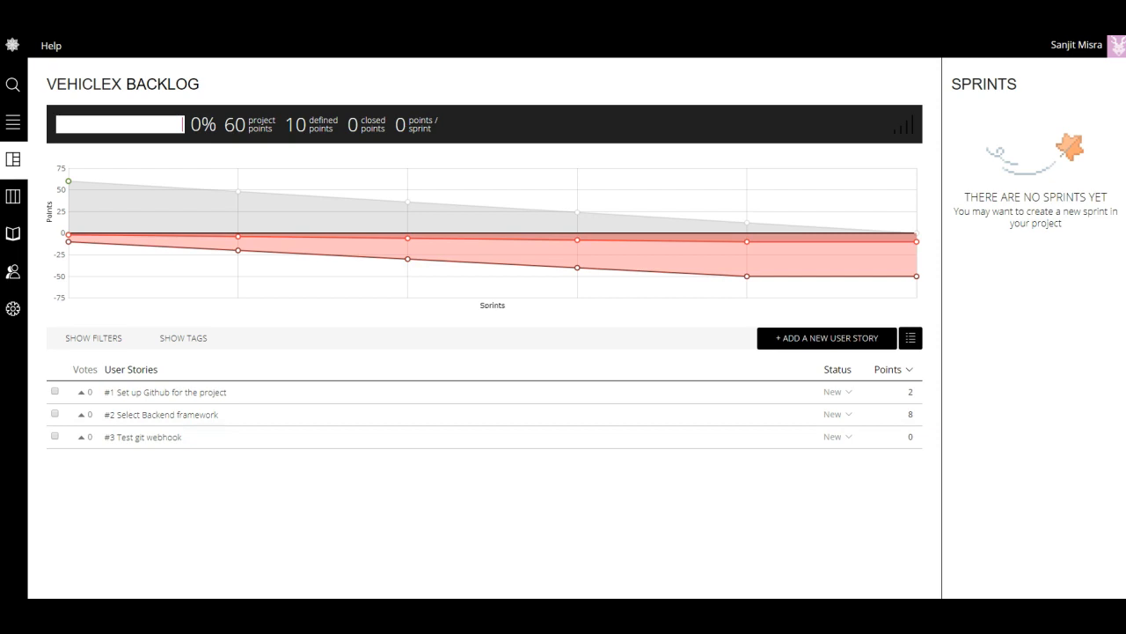
{"action": "mouse_move", "coordinate": [14, 309]}
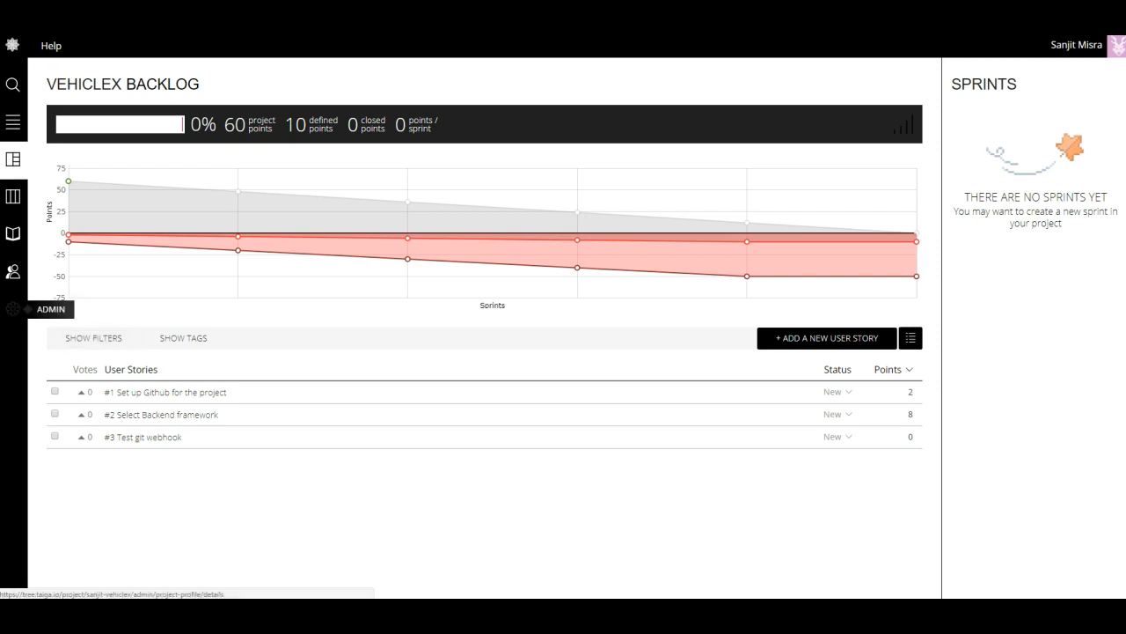
- Open VehicleX's Admin > Integrations > GitHub settings and select the payload URL
{"action": "left_click", "coordinate": [13, 308]}
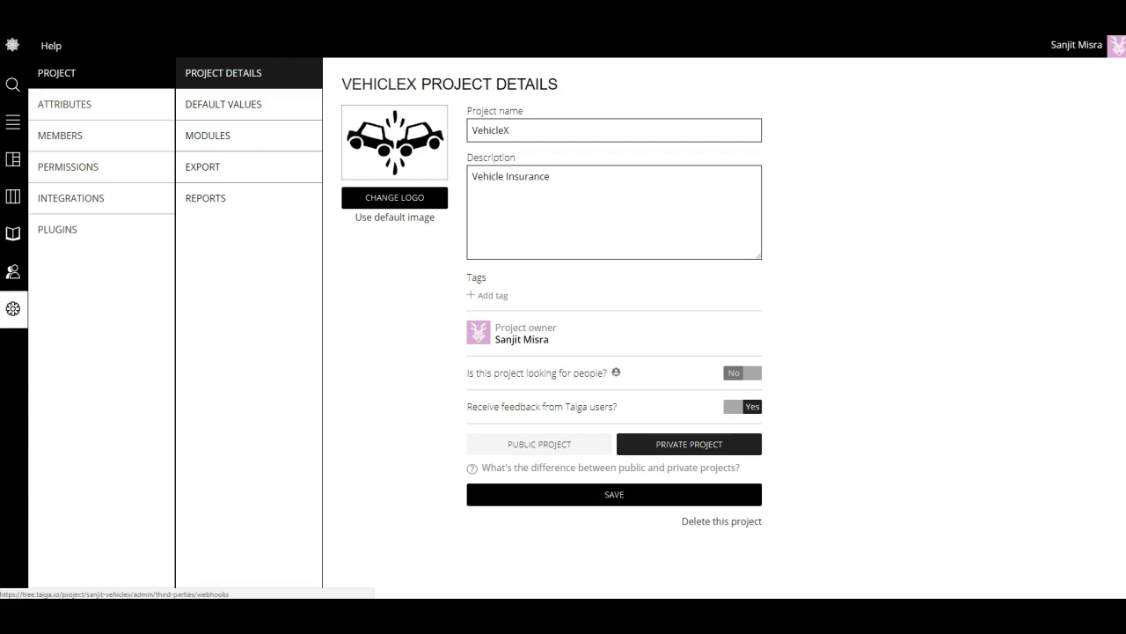
{"action": "left_click", "coordinate": [70, 197]}
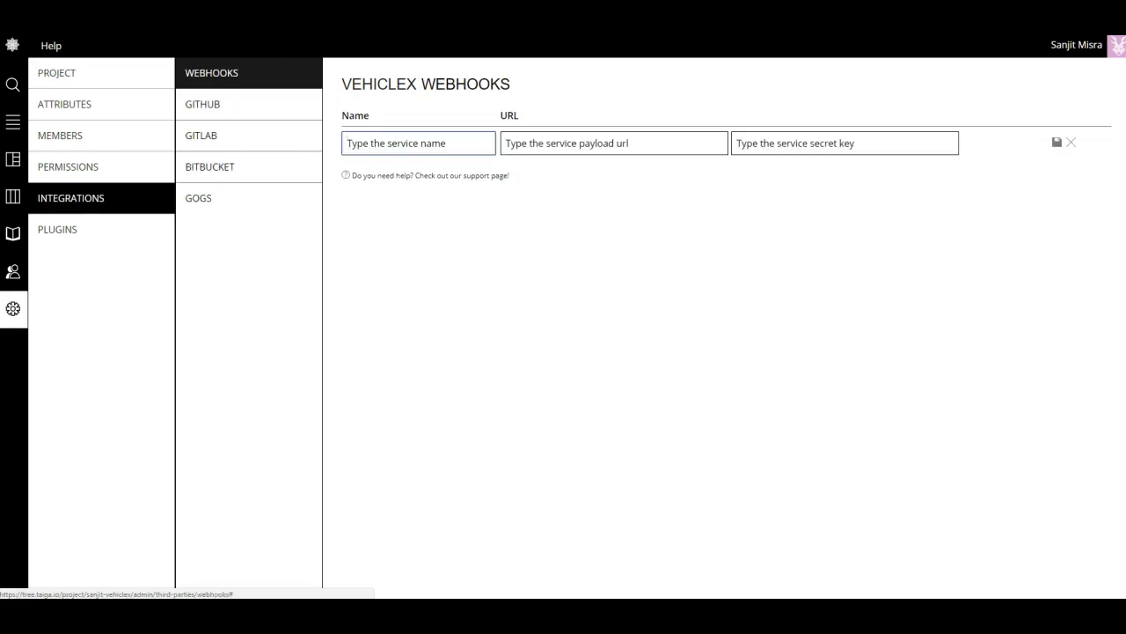
{"action": "left_click", "coordinate": [202, 104]}
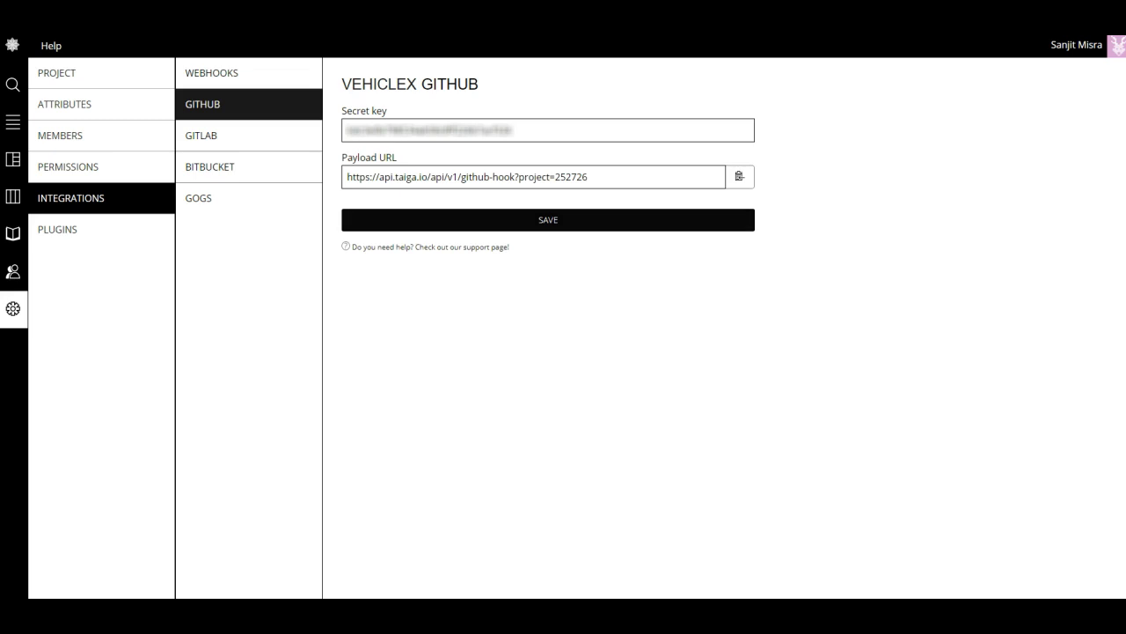
{"action": "double_click", "coordinate": [554, 177]}
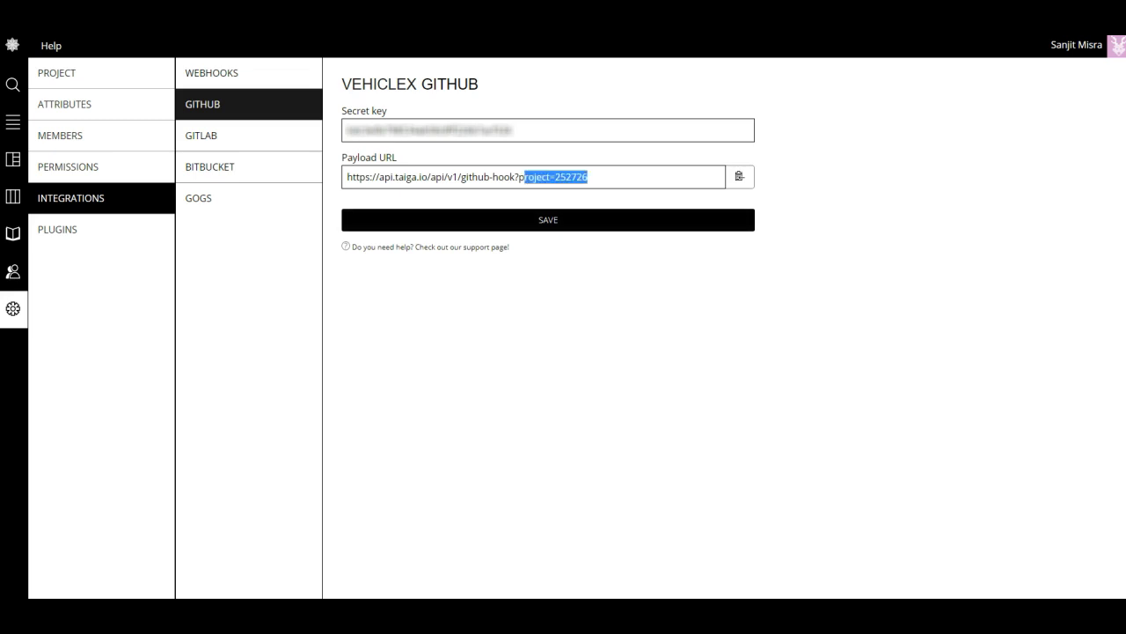
{"action": "triple_click", "coordinate": [530, 176]}
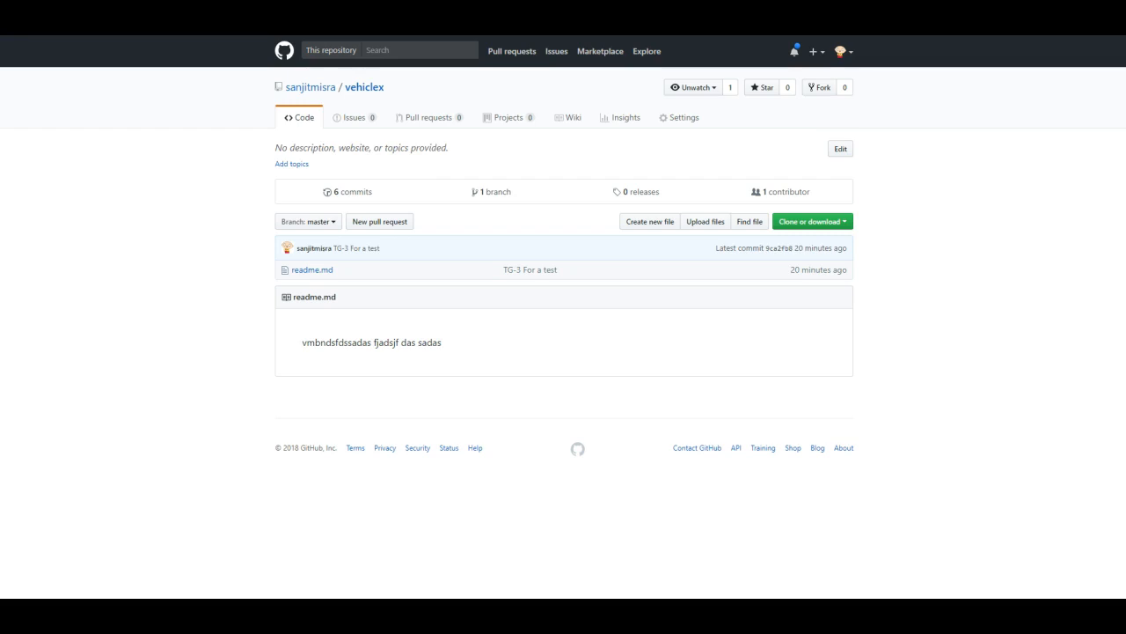
{"action": "mouse_move", "coordinate": [642, 191]}
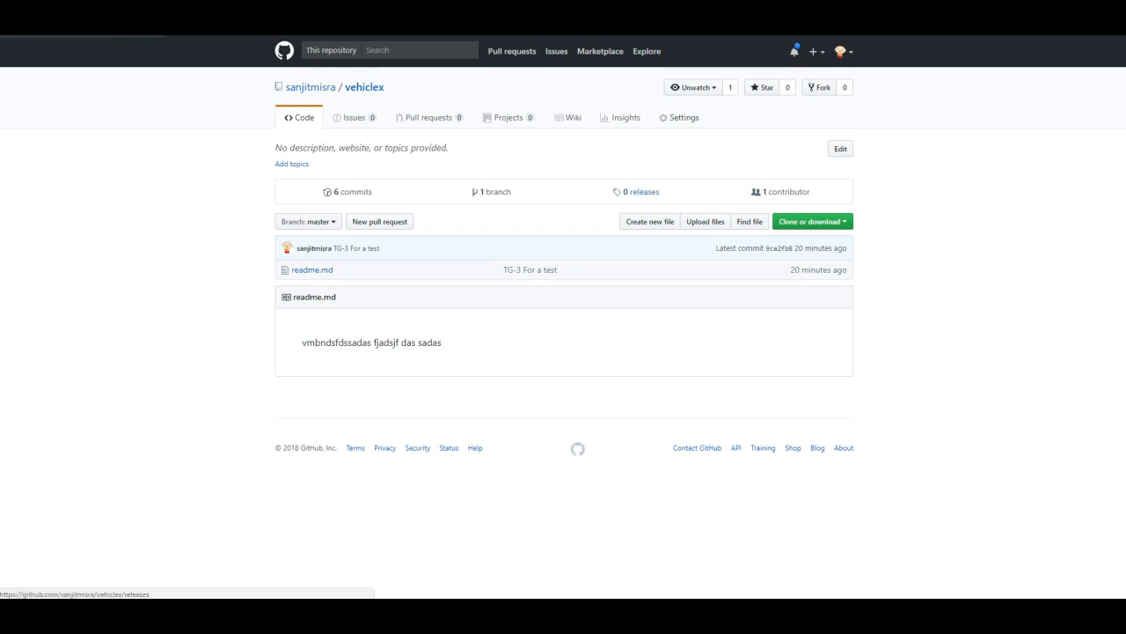
- Go to the vehiclex repository's Settings and open its Webhooks page
{"action": "left_click", "coordinate": [683, 117]}
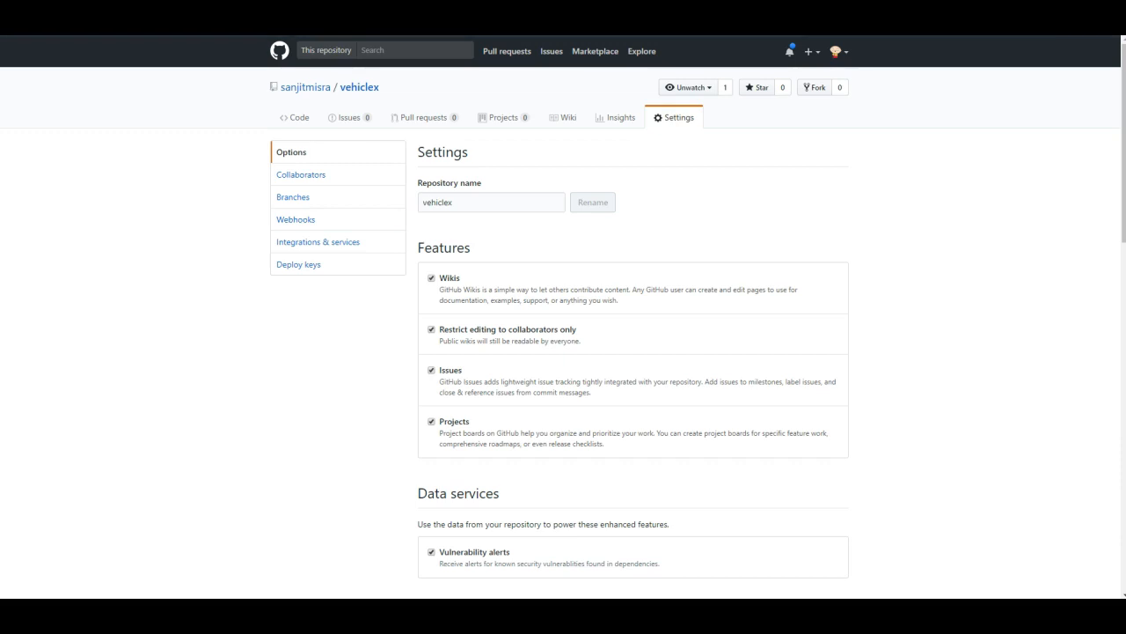
{"action": "mouse_move", "coordinate": [297, 264]}
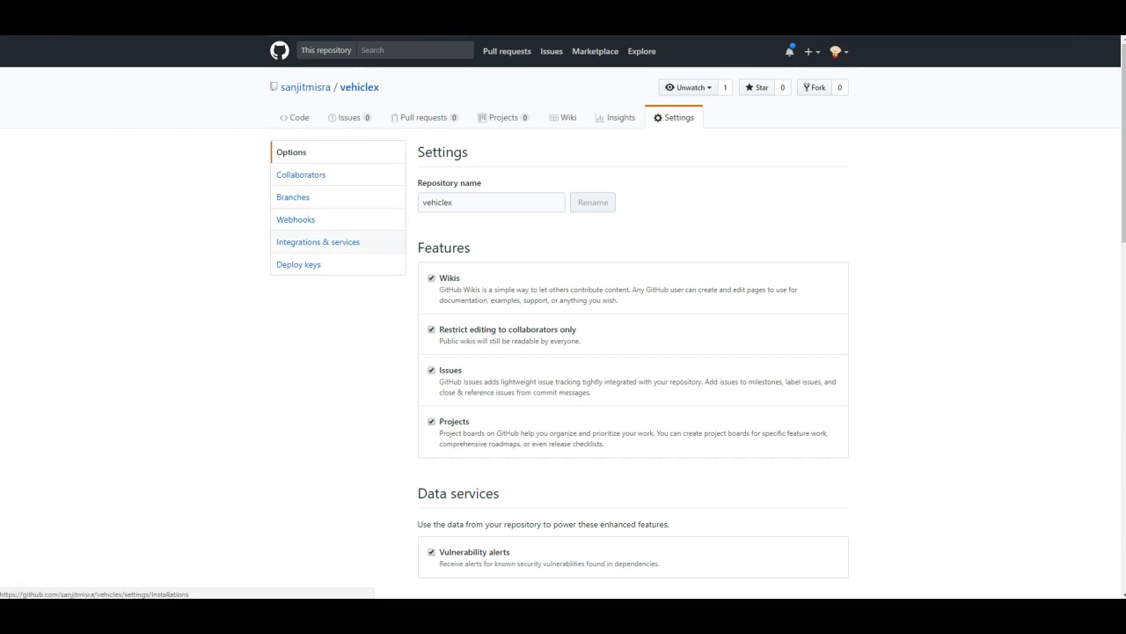
{"action": "left_click", "coordinate": [296, 219]}
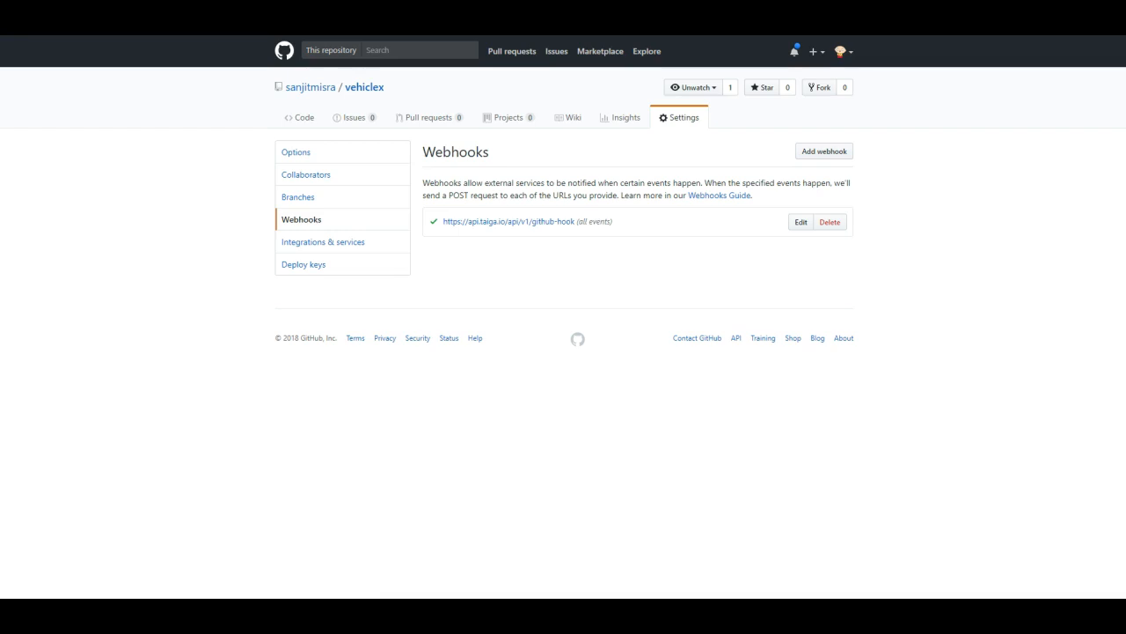
{"action": "mouse_move", "coordinate": [801, 221]}
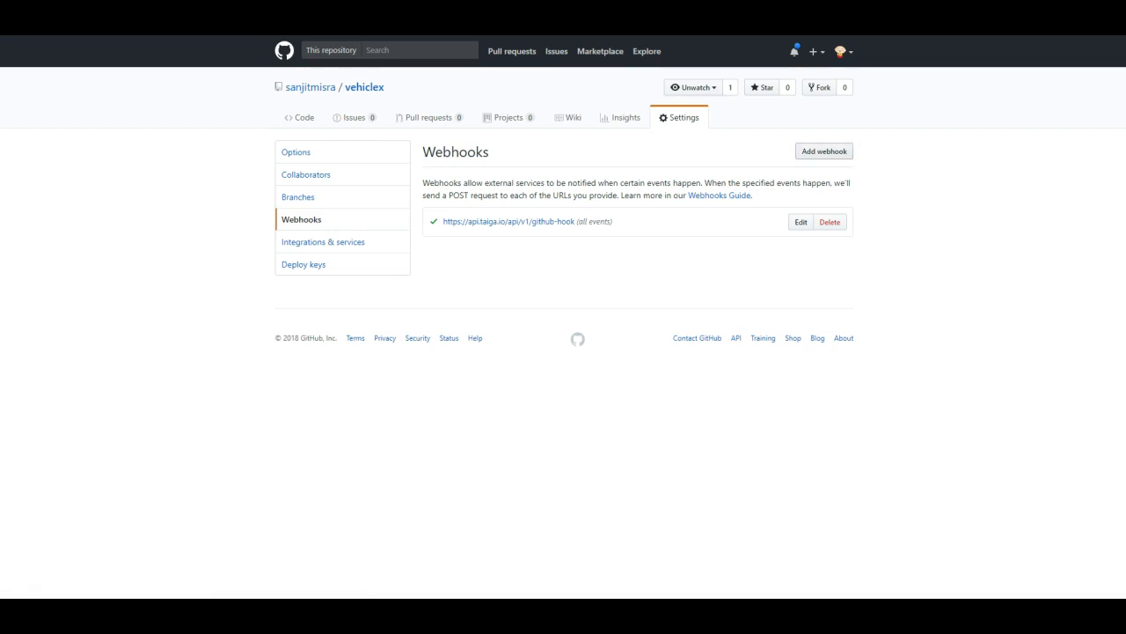
{"action": "left_click", "coordinate": [823, 150]}
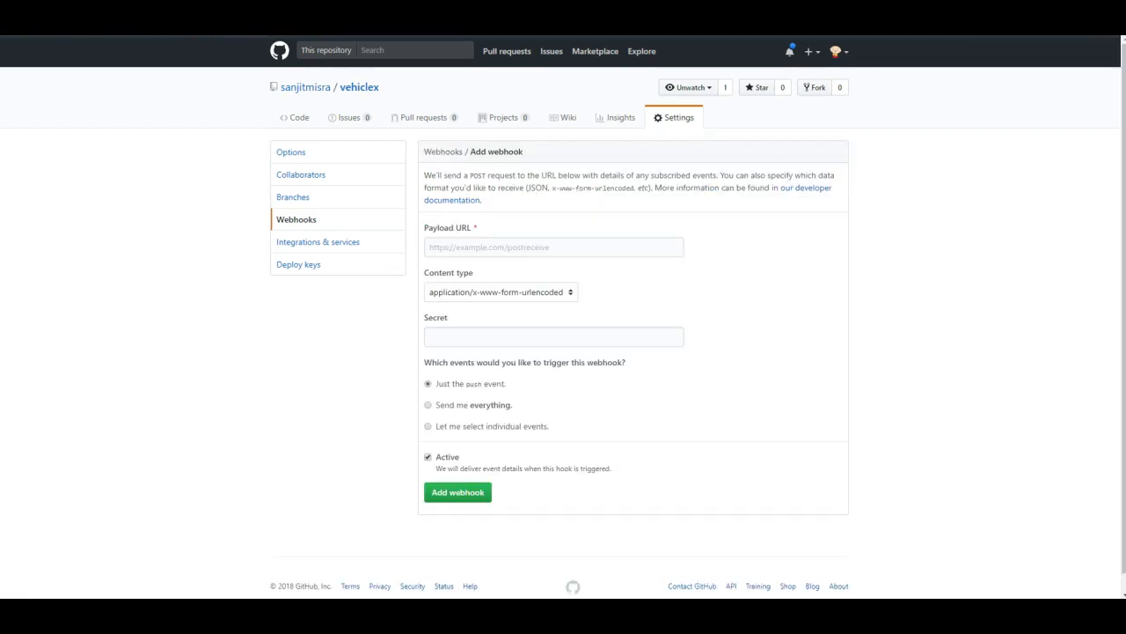
{"action": "left_click", "coordinate": [553, 247]}
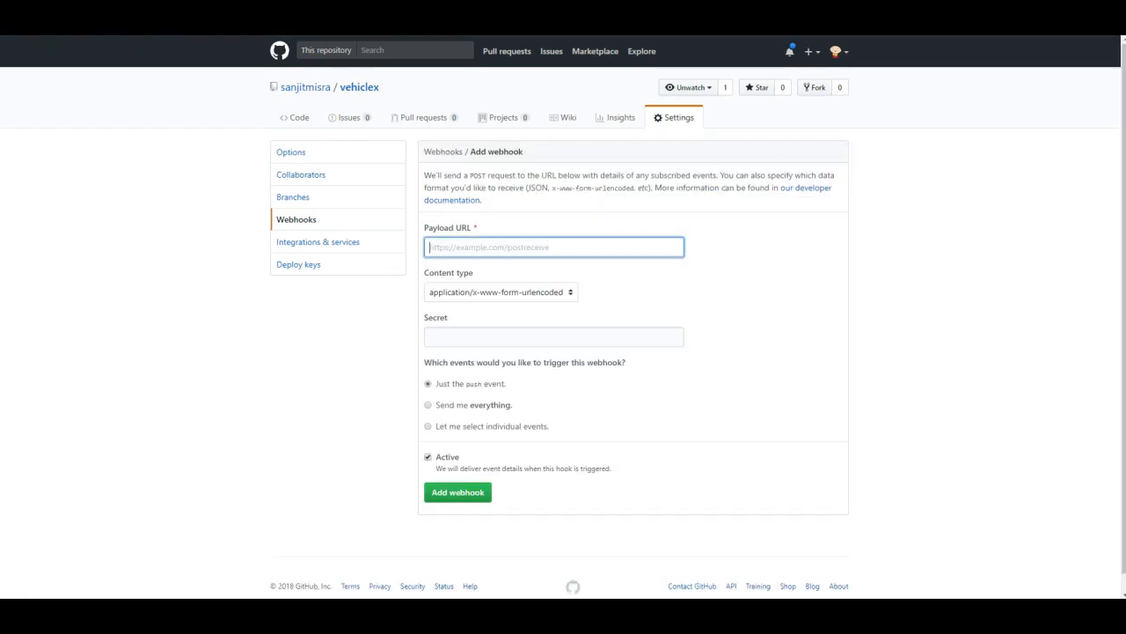
{"action": "type", "text": "https://api.taiga.io/api/v1/github-hook?project=252726"}
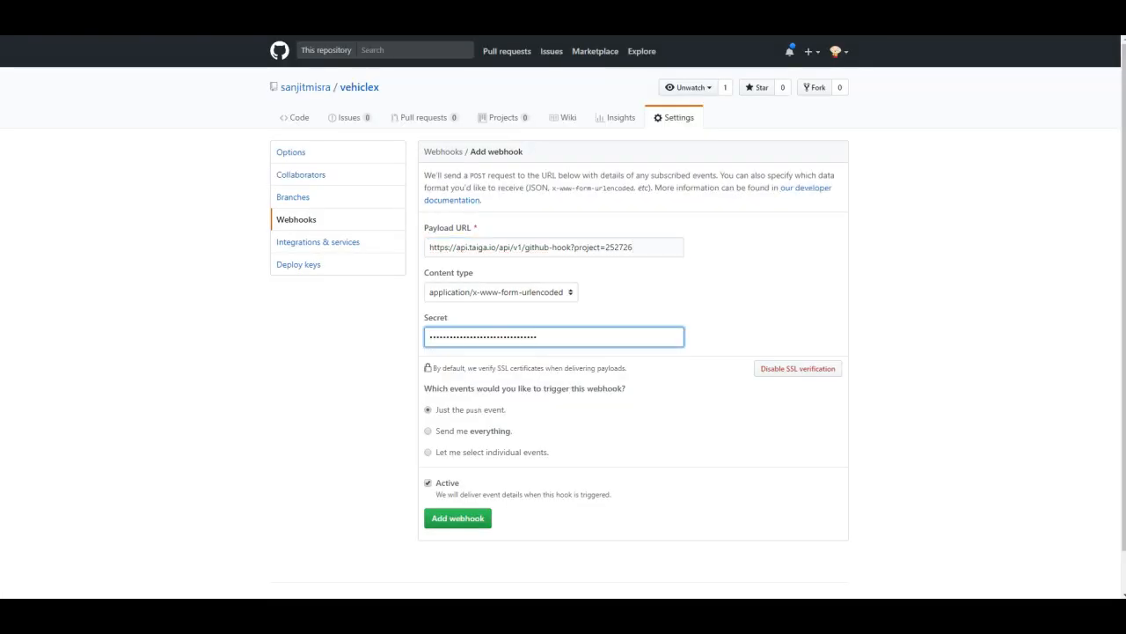
{"action": "left_click", "coordinate": [499, 292]}
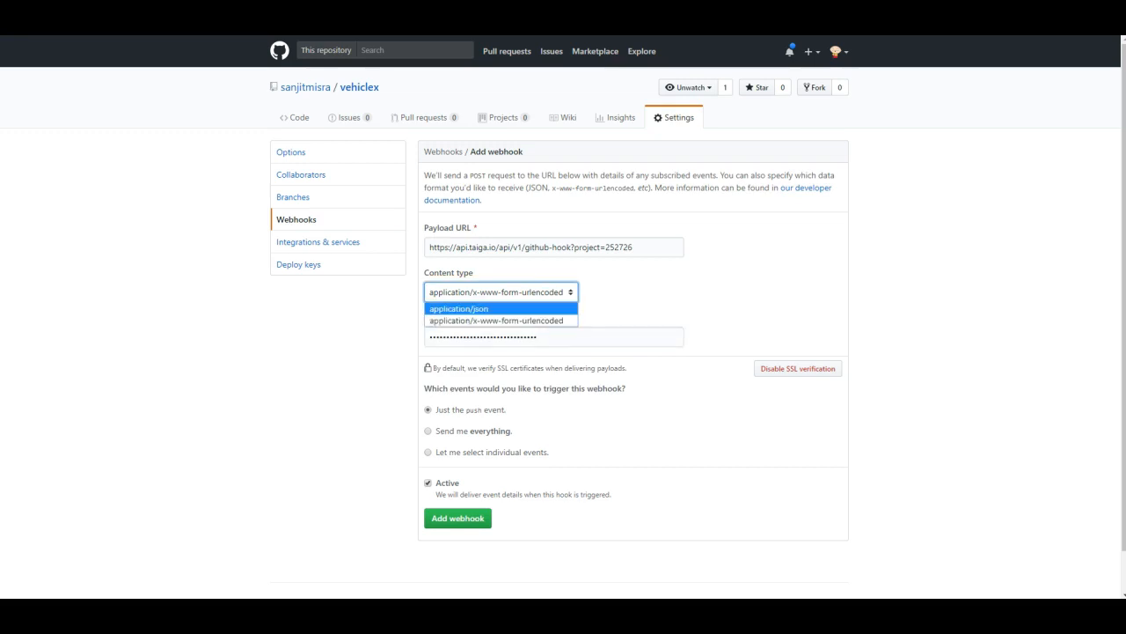
{"action": "left_click", "coordinate": [459, 308]}
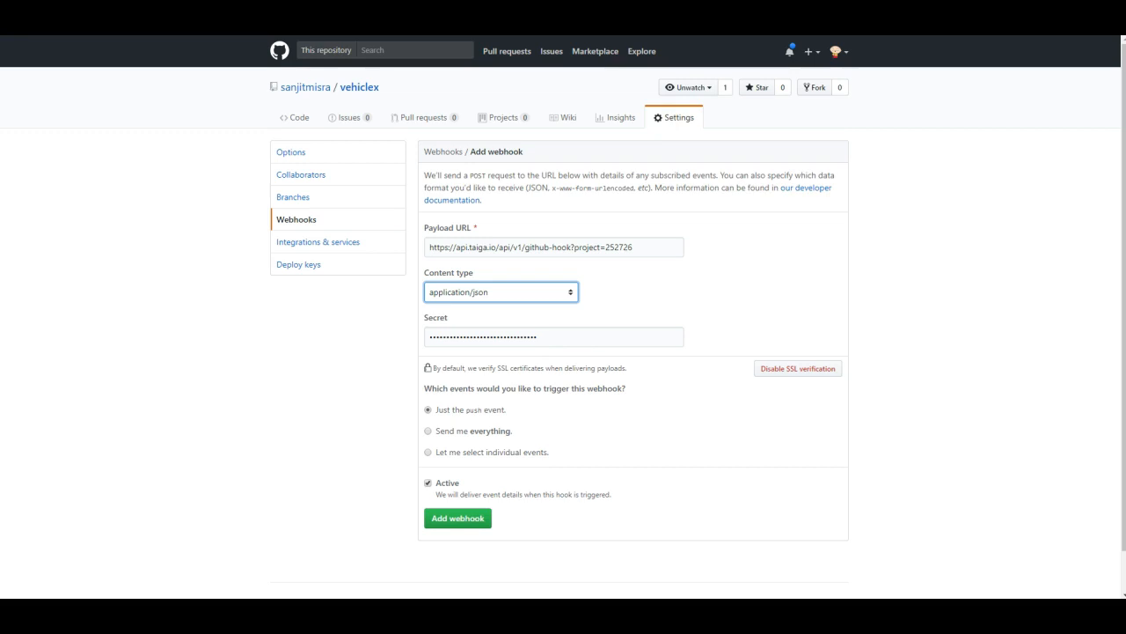
{"action": "left_click", "coordinate": [428, 430]}
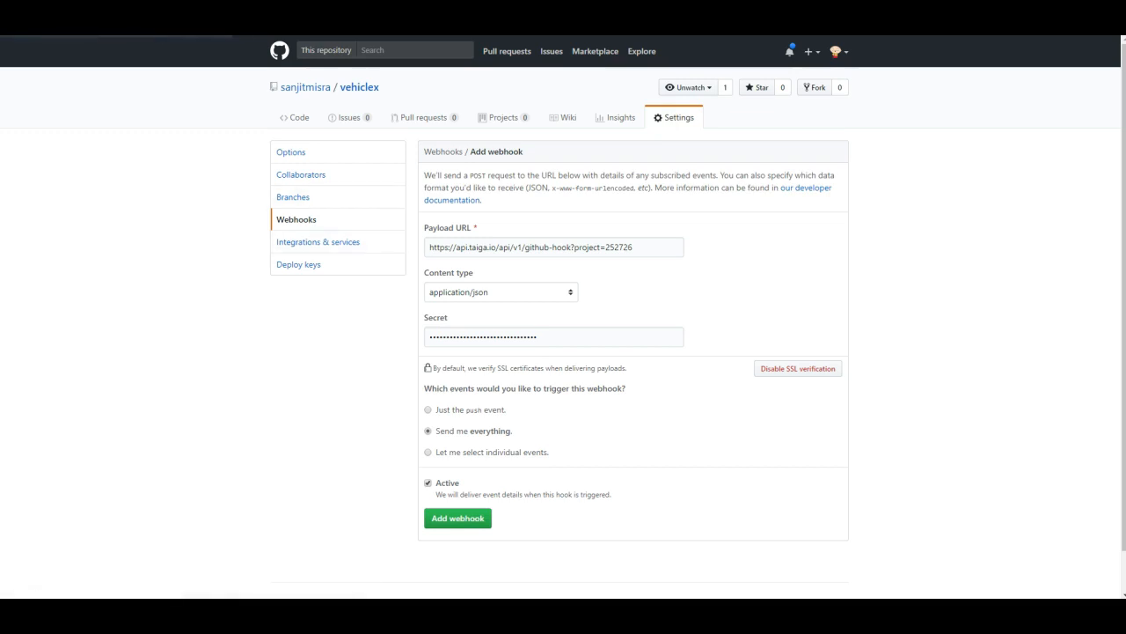
{"action": "left_click", "coordinate": [457, 517]}
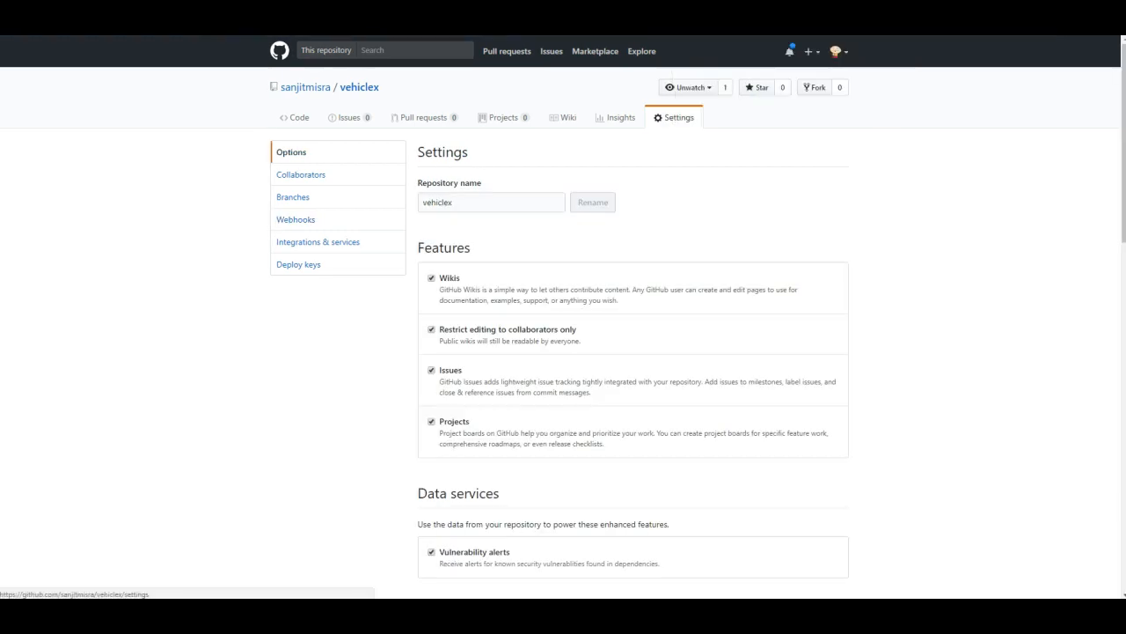
- Confirm the Taiga github-hook webhook is listed, then go back to the repository's Code page
{"action": "left_click", "coordinate": [296, 219]}
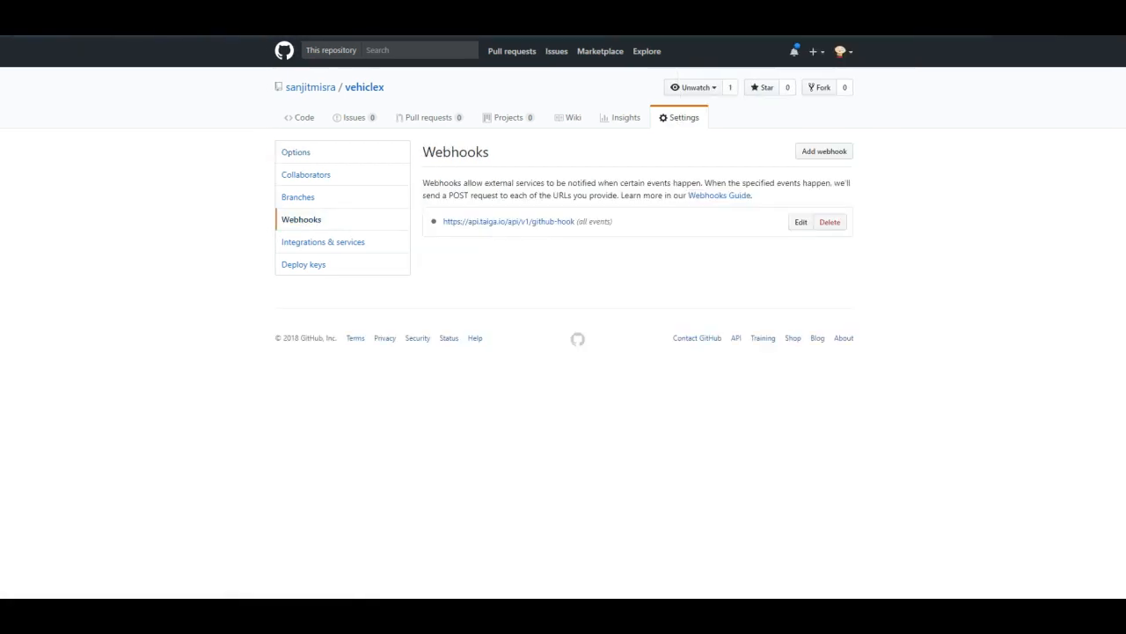
{"action": "mouse_move", "coordinate": [434, 220]}
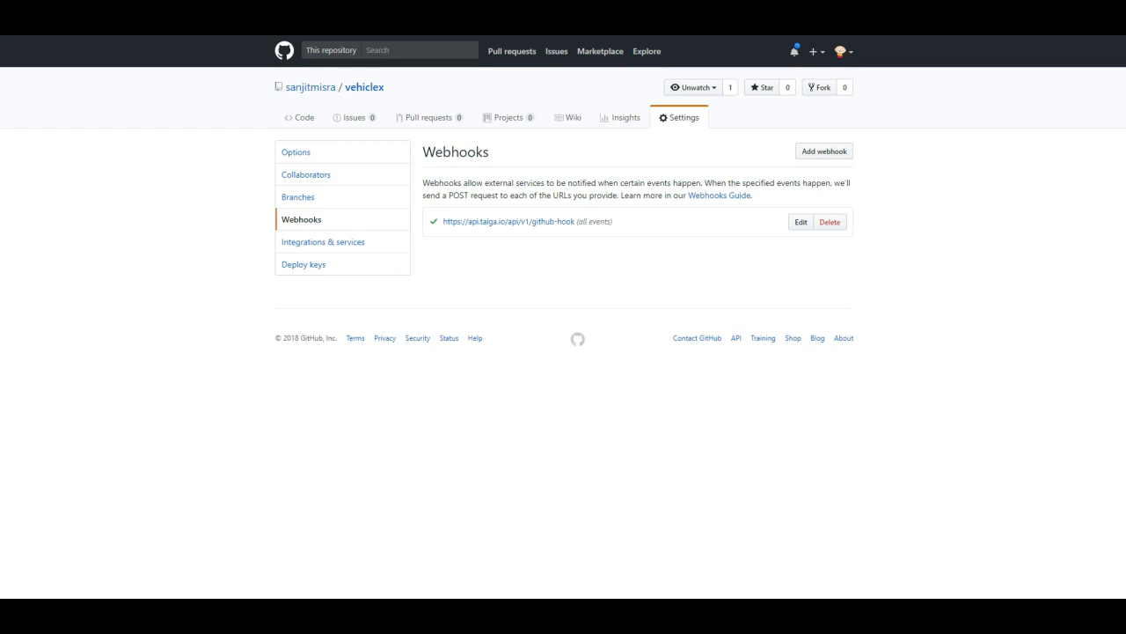
{"action": "mouse_move", "coordinate": [302, 264]}
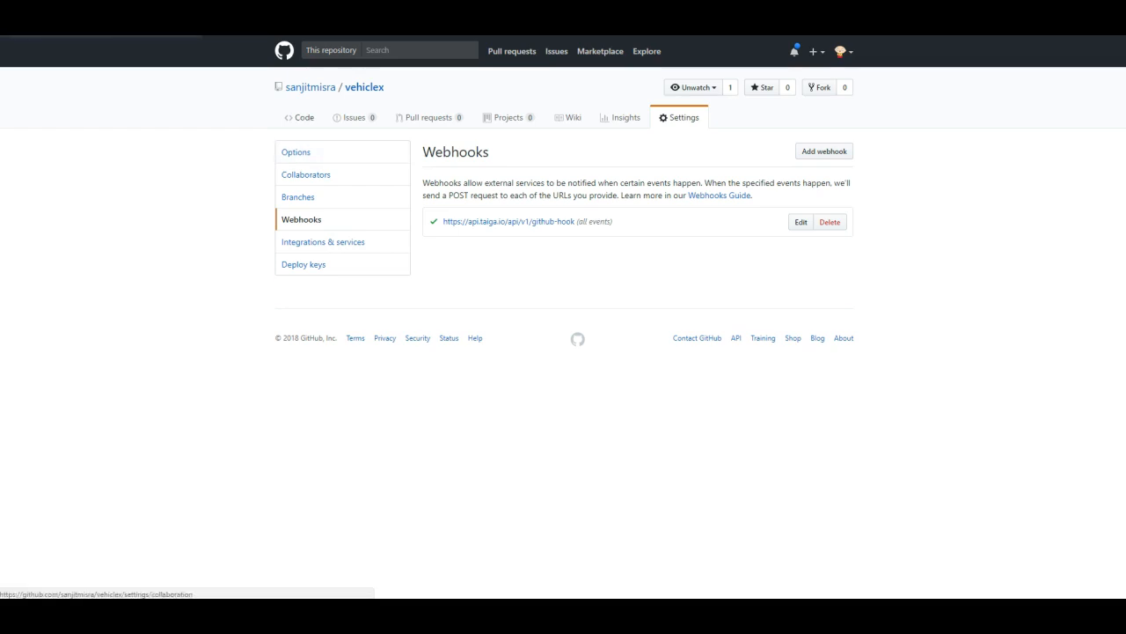
{"action": "left_click", "coordinate": [303, 117]}
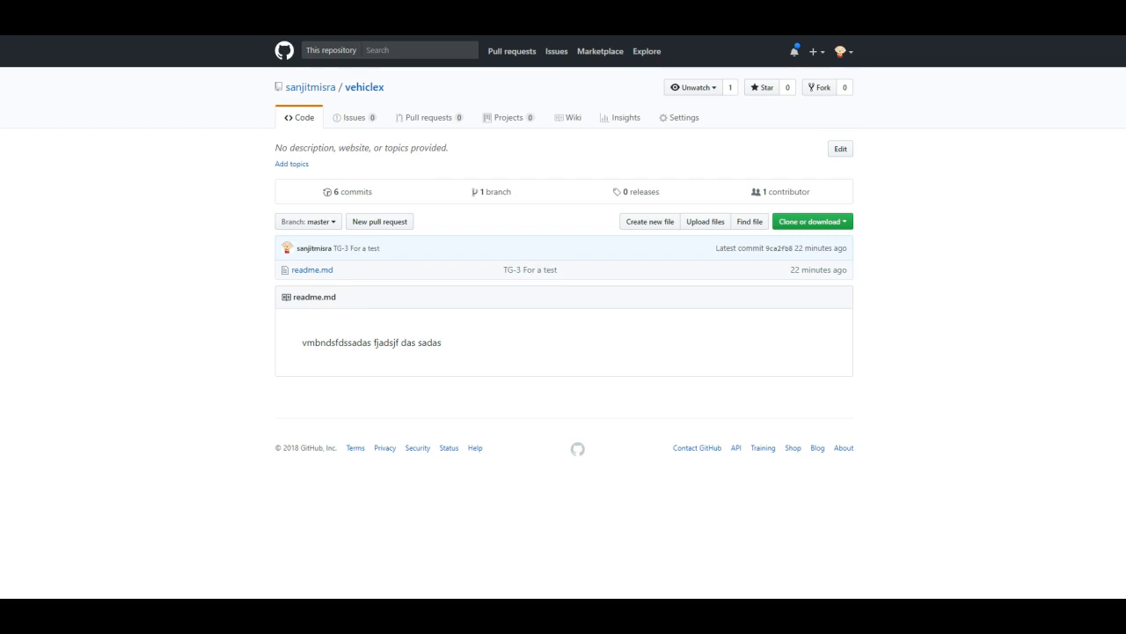
{"action": "mouse_move", "coordinate": [529, 269]}
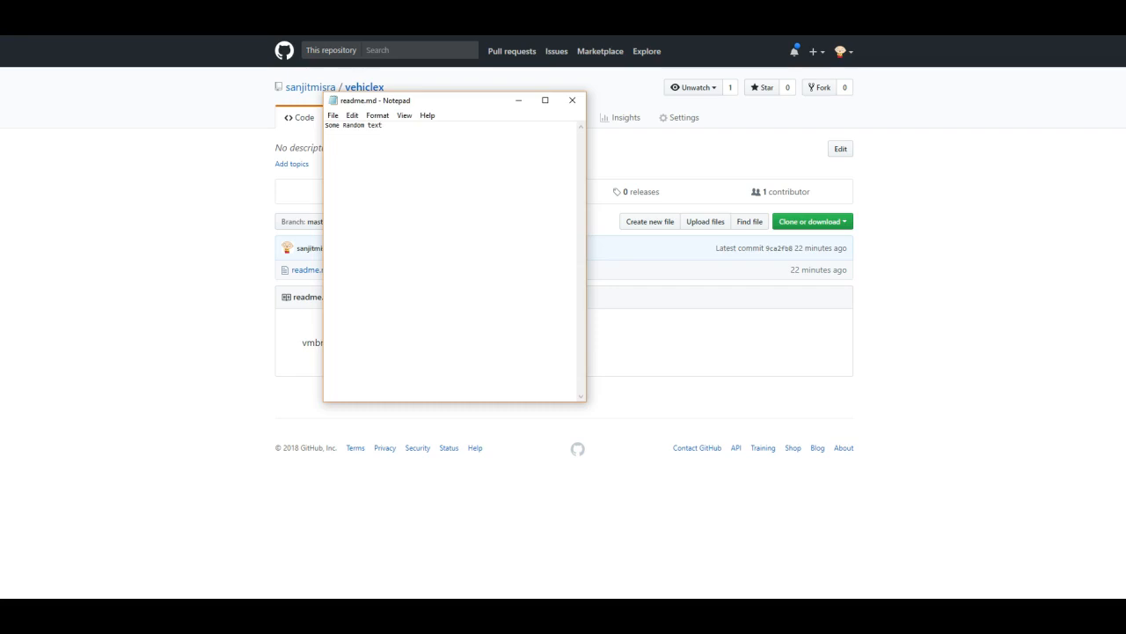
- Type a new line '1234' into readme.md and close the Notepad window
{"action": "type", "text": "123"}
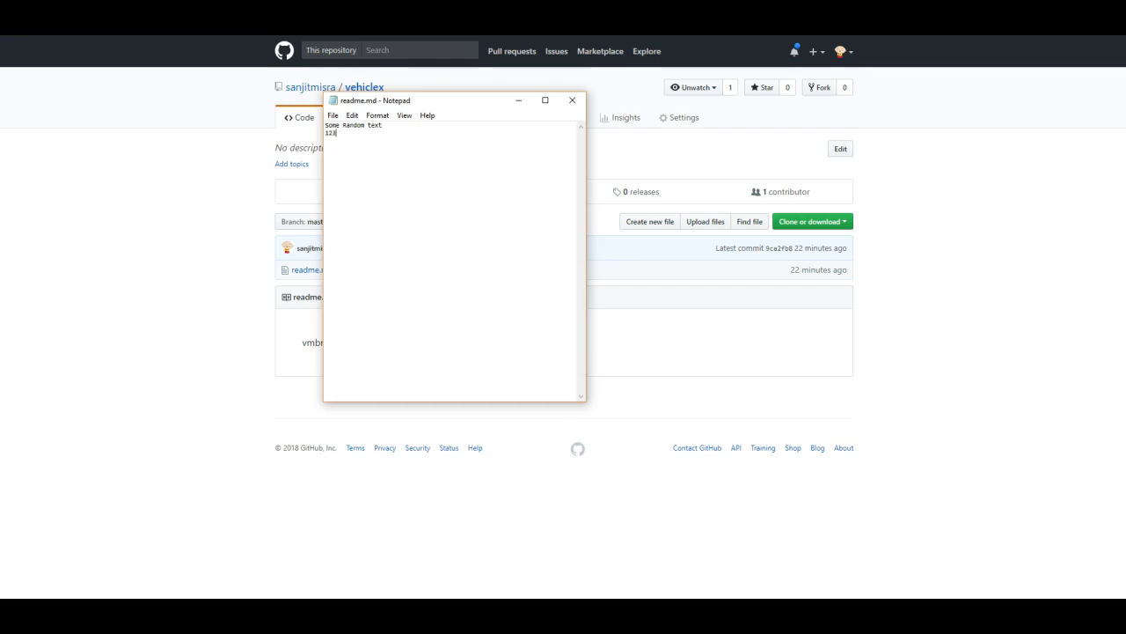
{"action": "type", "text": "4"}
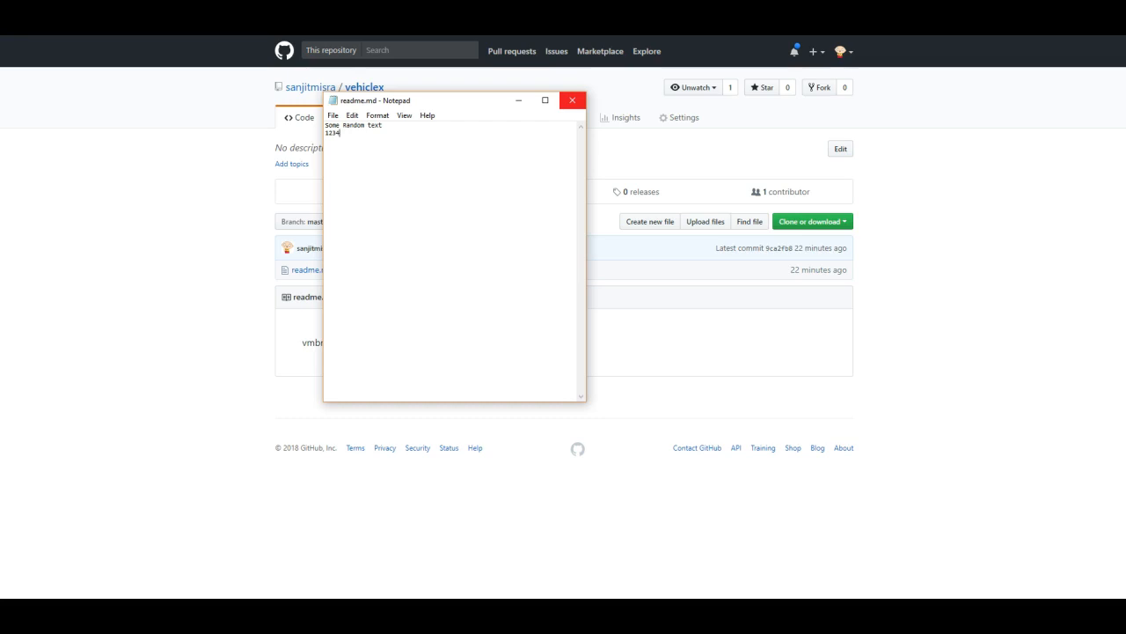
{"action": "left_click", "coordinate": [571, 99]}
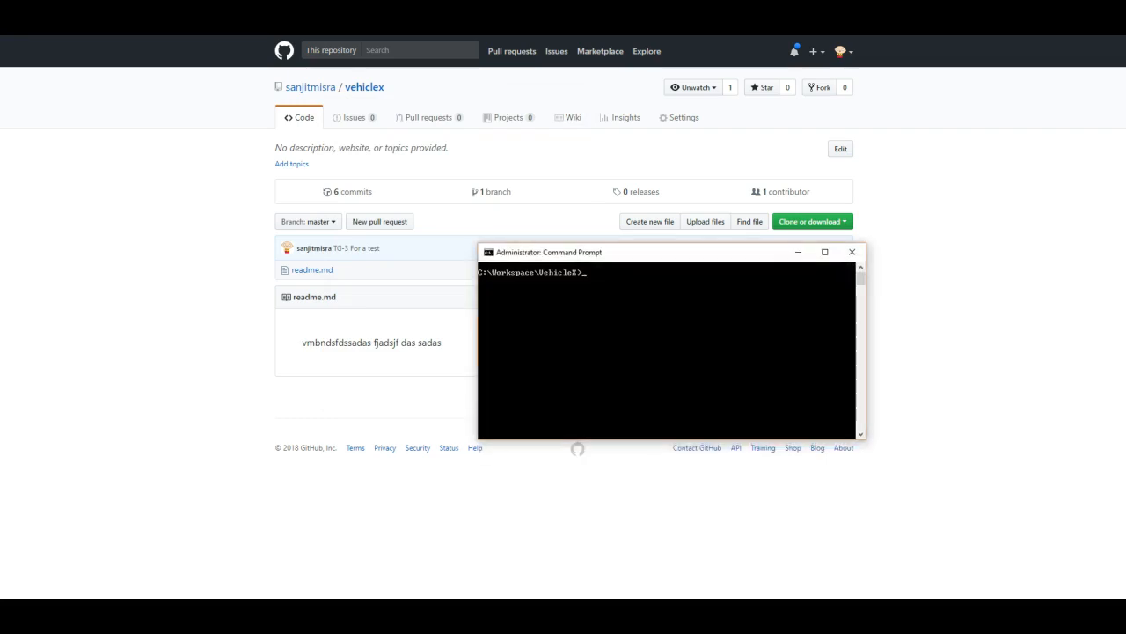
- Run git status, stage all changes, and start a commit message beginning 'TG-'
{"action": "type", "text": "git statu"}
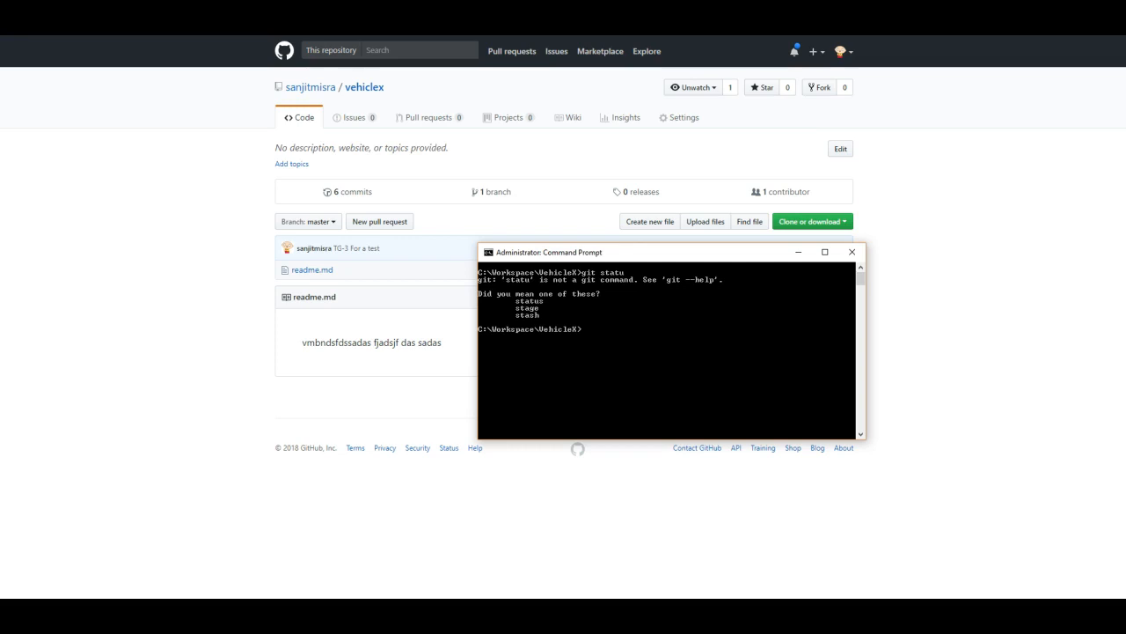
{"action": "type", "text": "git status"}
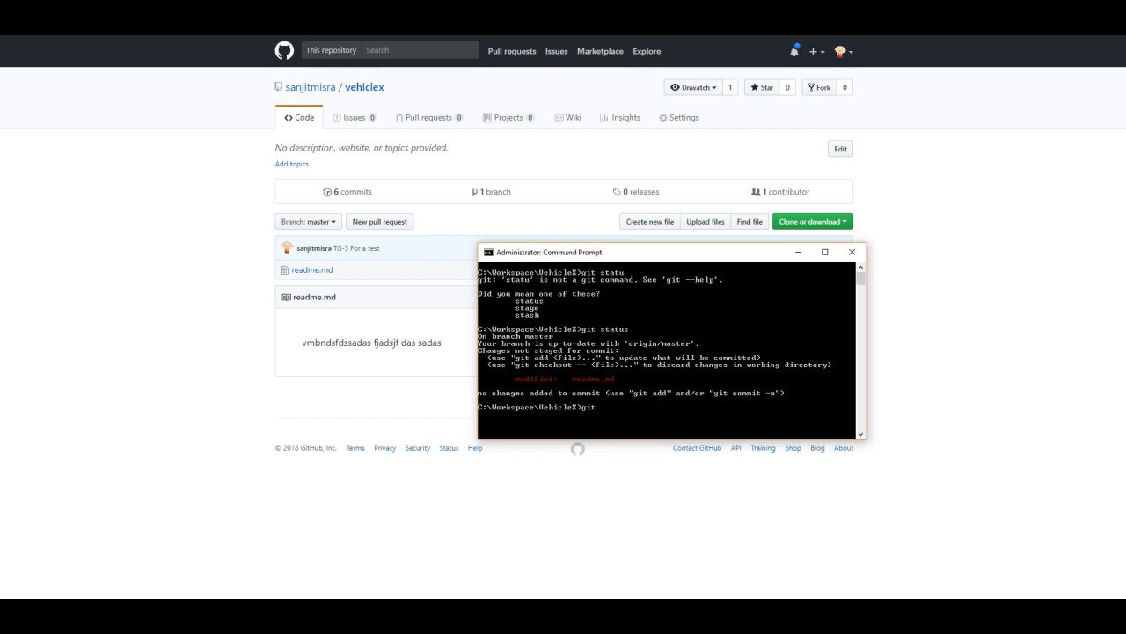
{"action": "type", "text": "stage ."}
{"action": "type", "text": "git commit -m"}
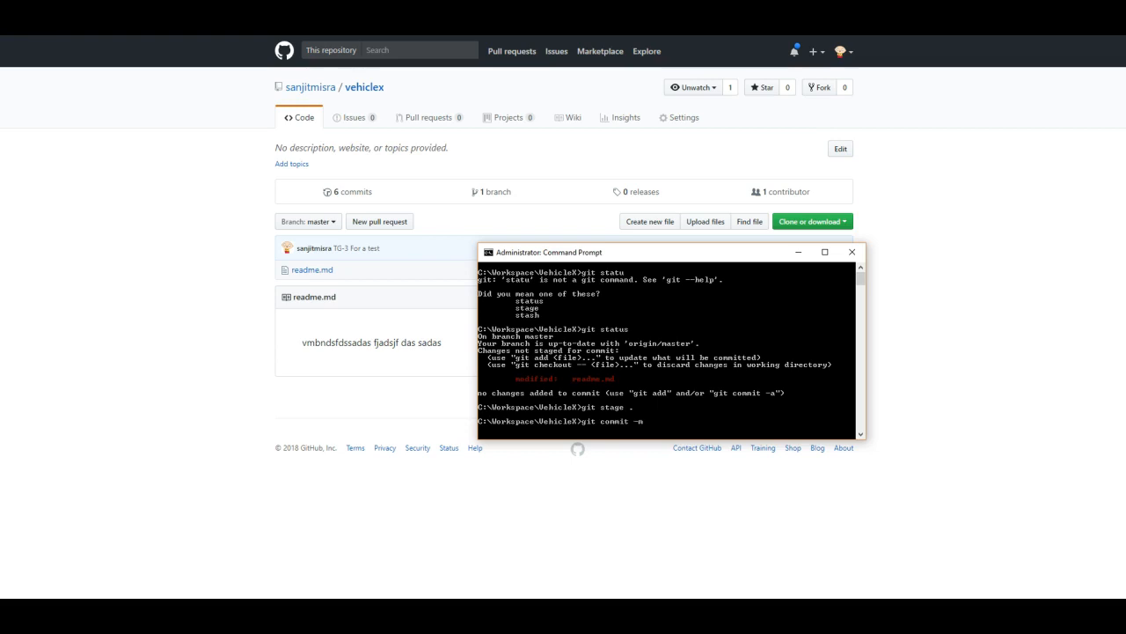
{"action": "type", "text": "\"\""}
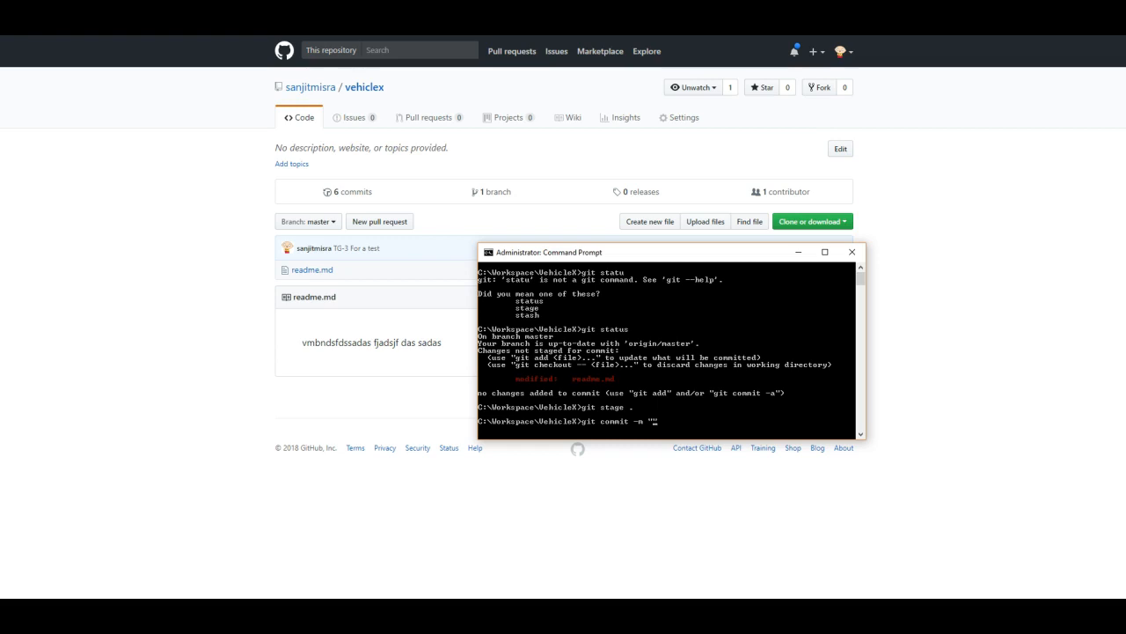
{"action": "type", "text": "TG"}
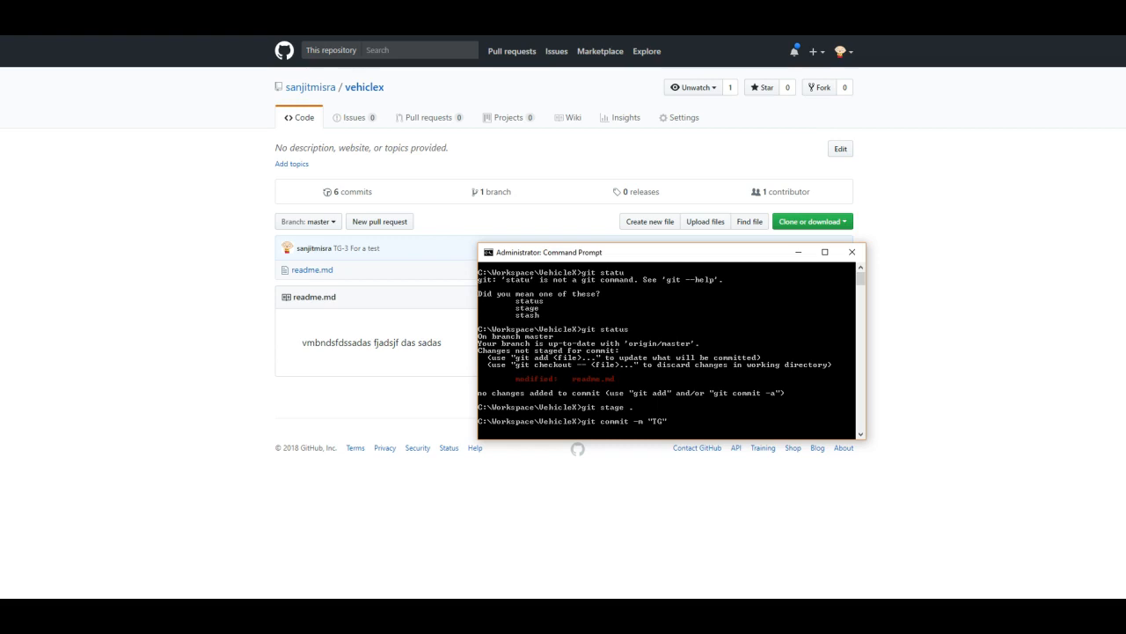
{"action": "type", "text": "-"}
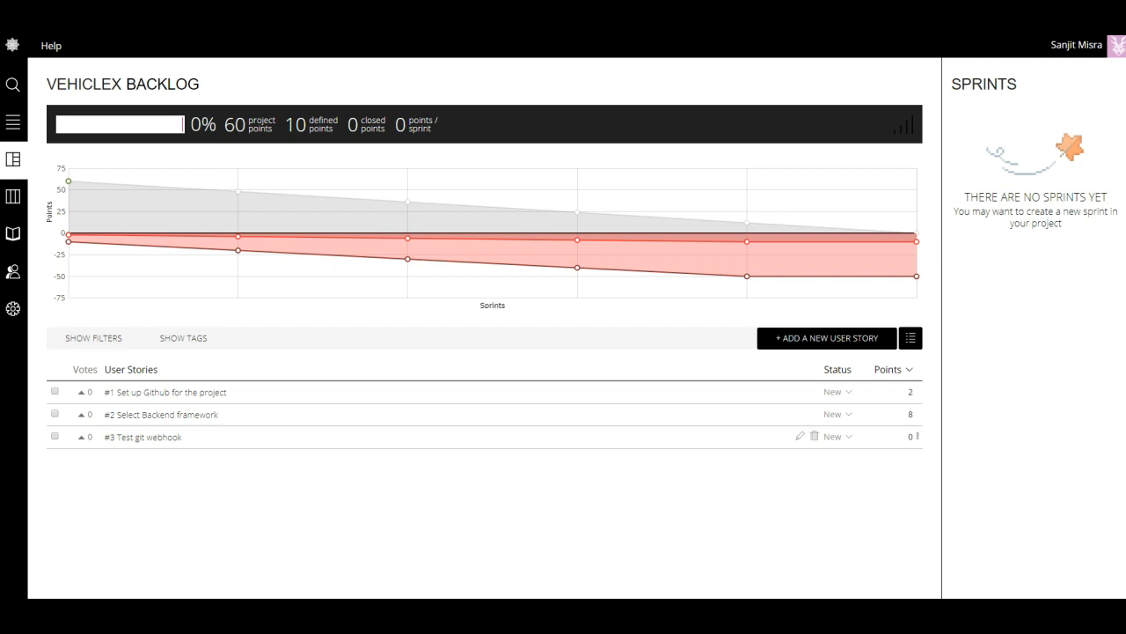
{"action": "mouse_move", "coordinate": [143, 437]}
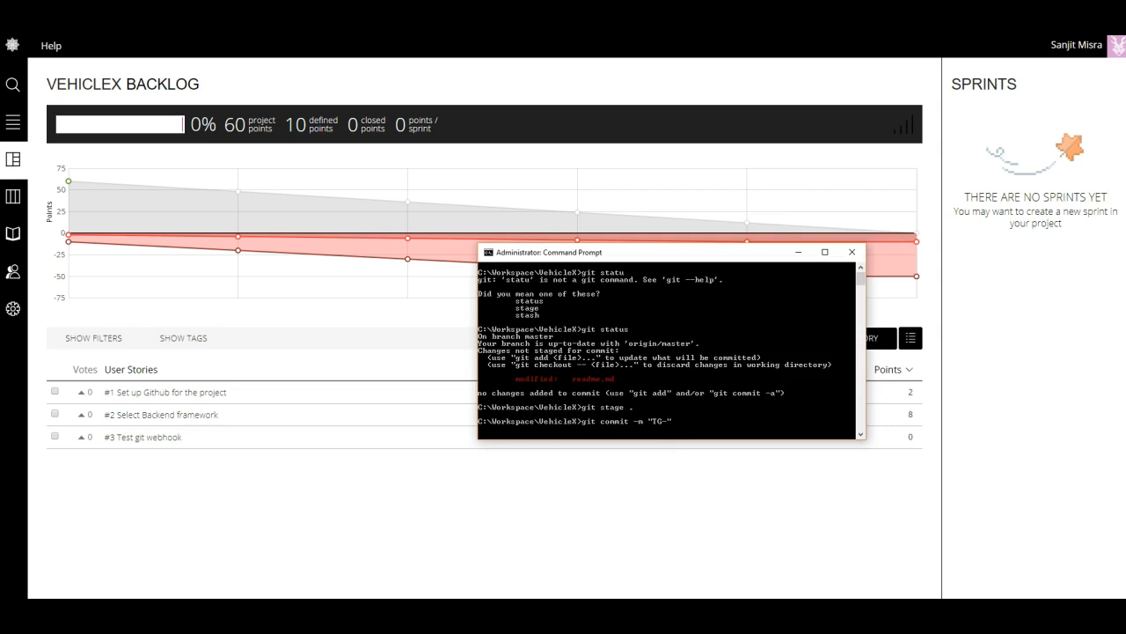
- Finish committing with message "TG-3 #ready" and begin typing git push
{"action": "type", "text": "3"}
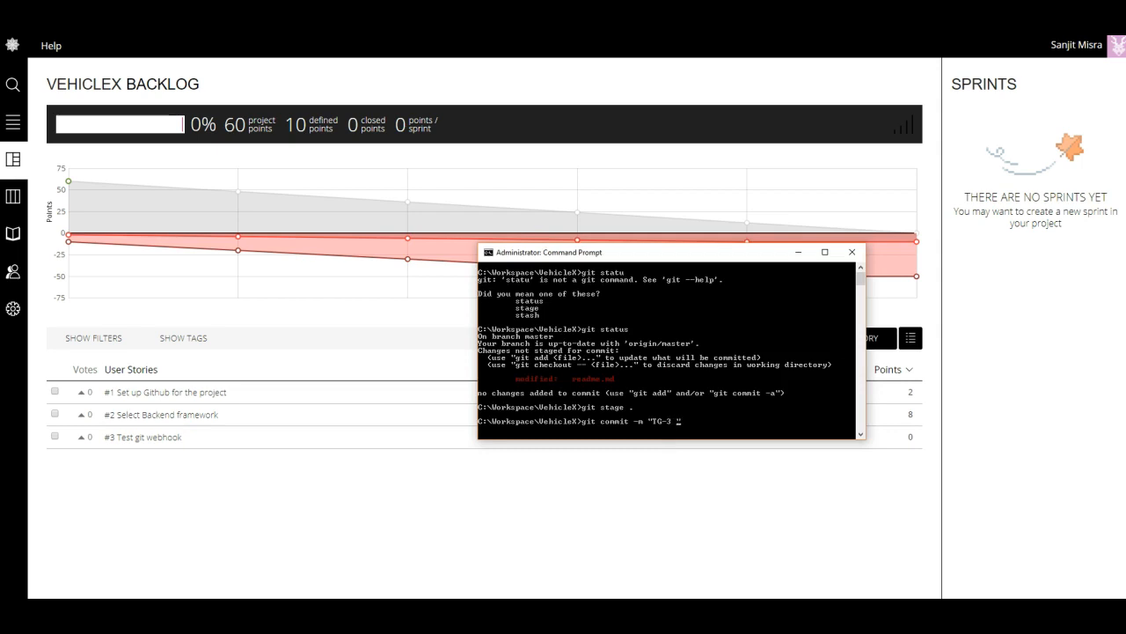
{"action": "type", "text": "#"}
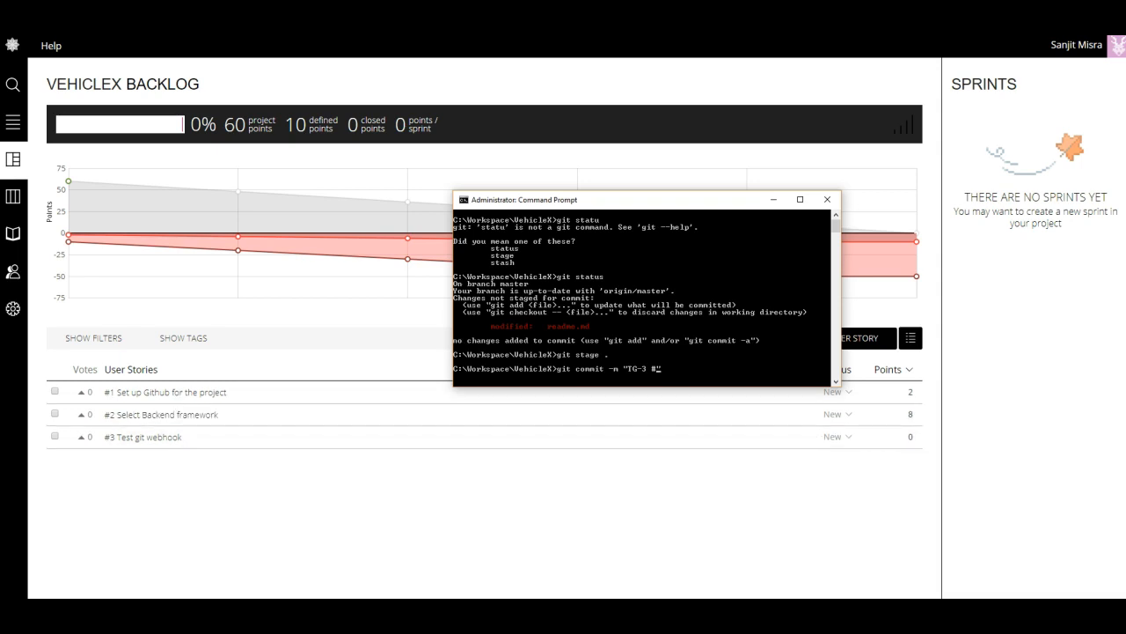
{"action": "left_click", "coordinate": [837, 437]}
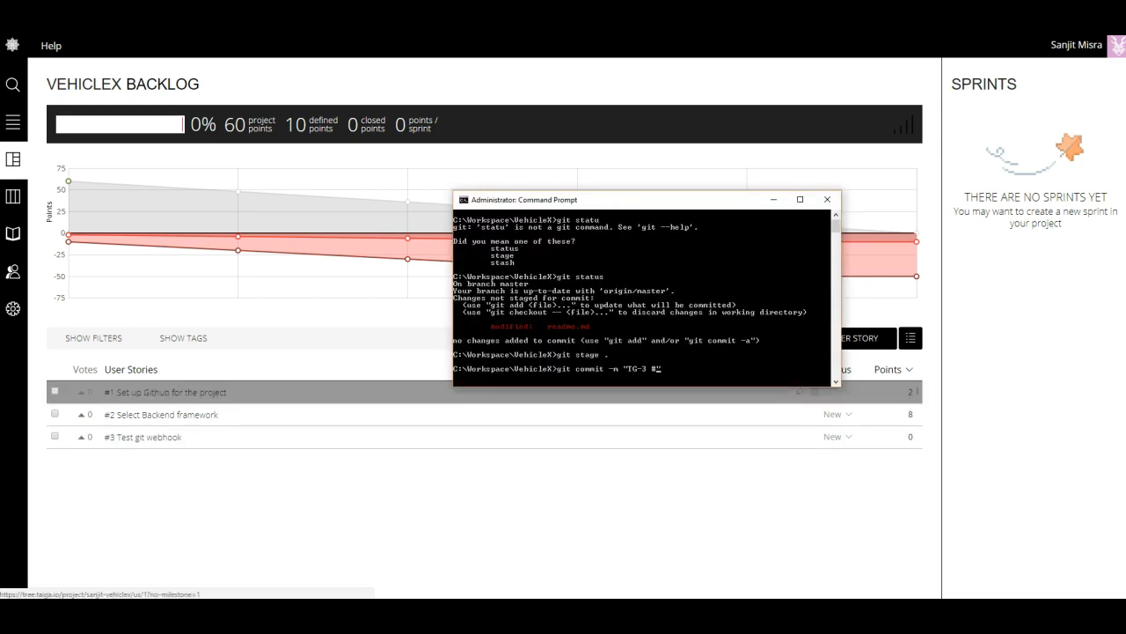
{"action": "type", "text": "ready\""}
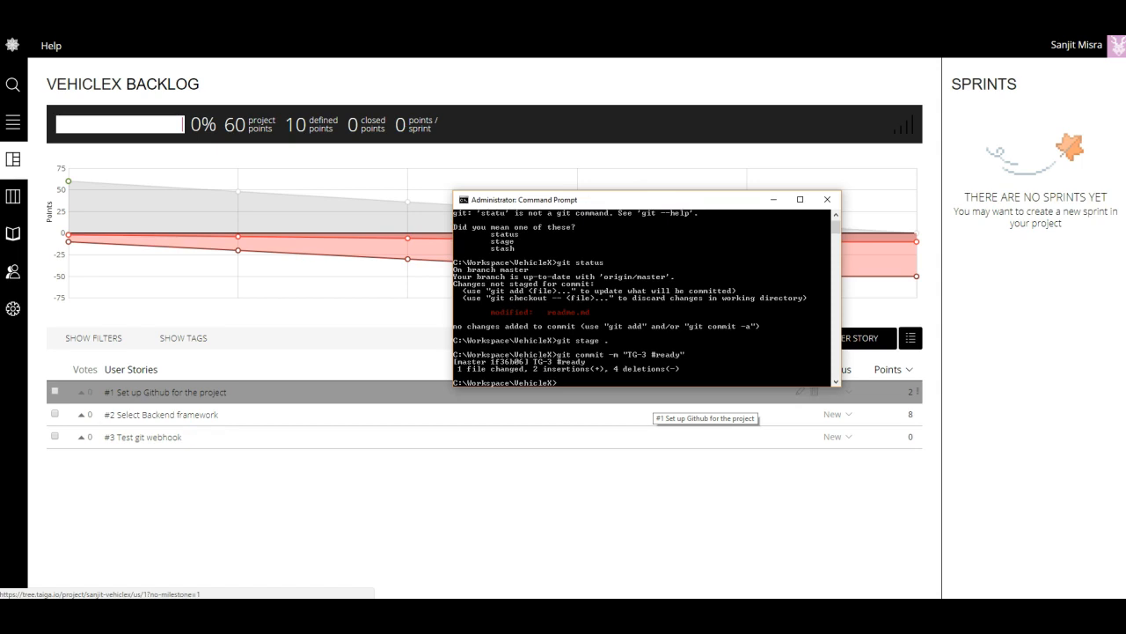
{"action": "type", "text": "git pu"}
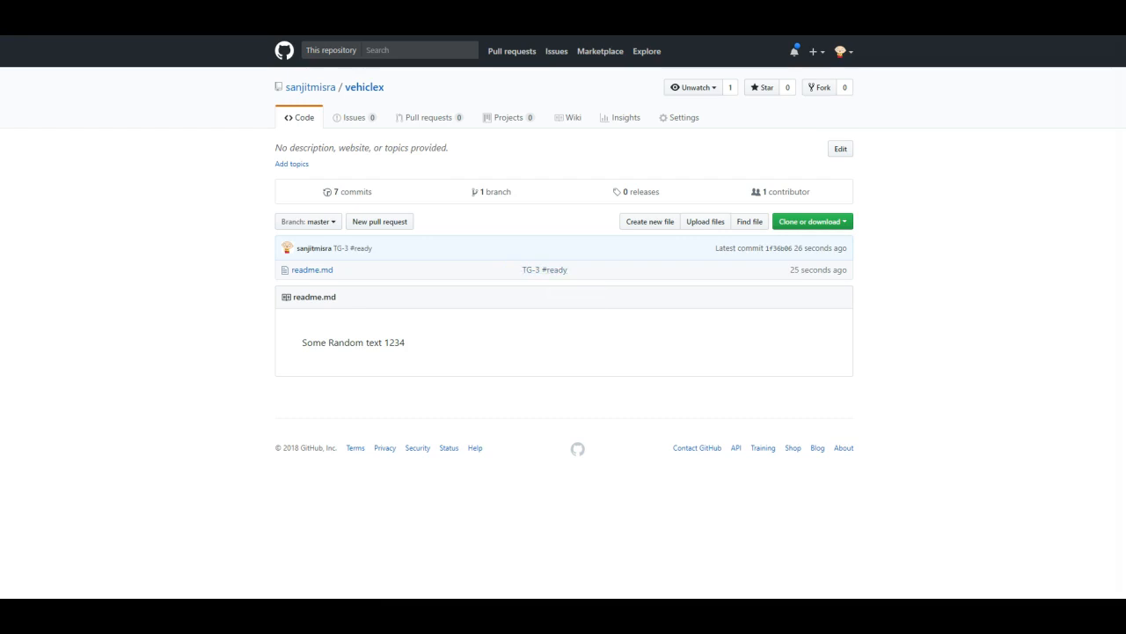
{"action": "mouse_move", "coordinate": [544, 269]}
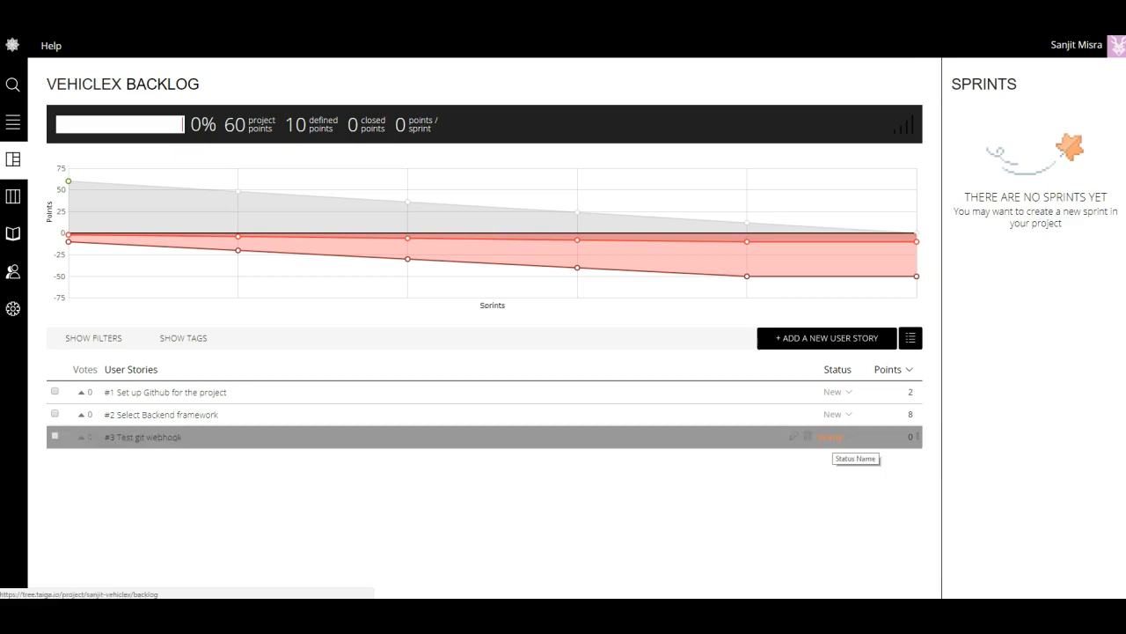
- View user story #3 'Test git webhook' in the Taiga backlog to confirm it shows Ready
{"action": "left_click", "coordinate": [830, 435]}
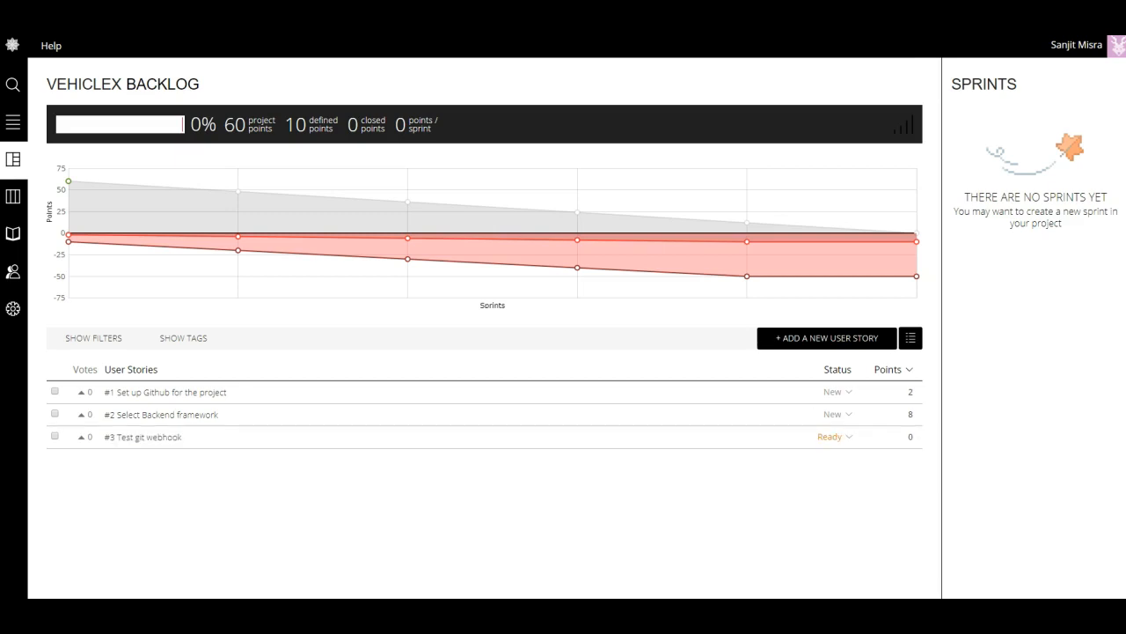